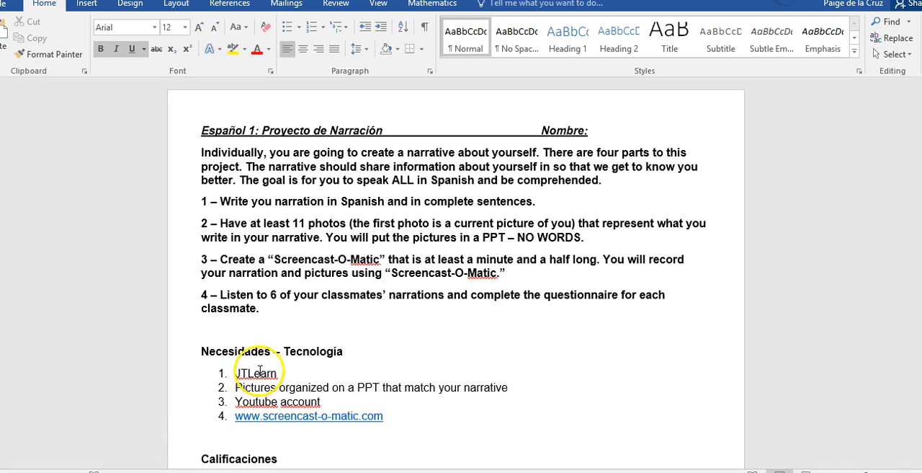
Step: Replace JTLearn with OneNote as the first technology need under Necesidades
type("oNEnO")
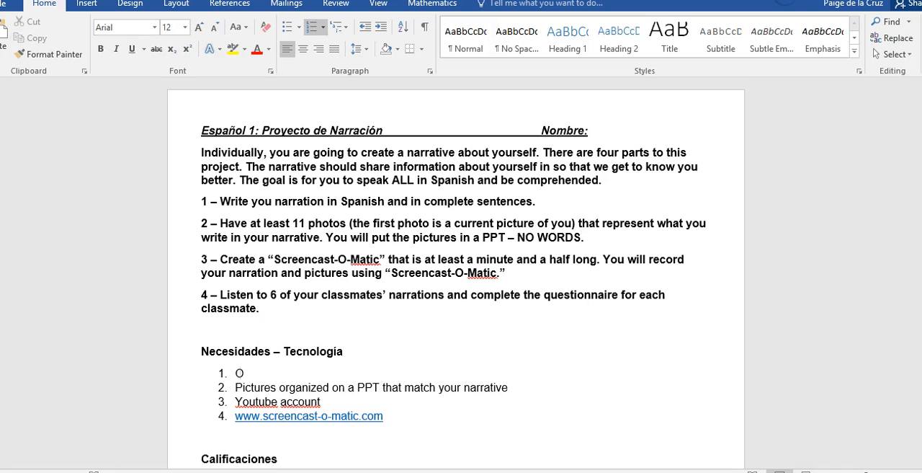
type("neNote")
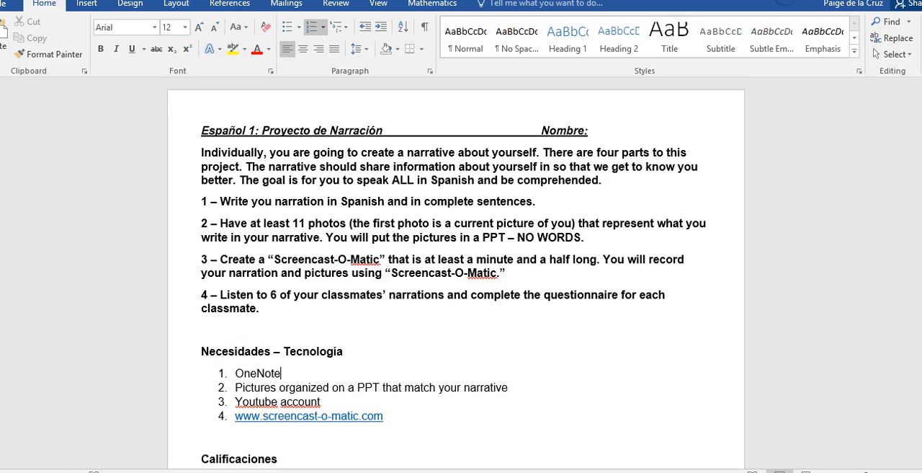
Step: Delete the possessive-use and ser-use lines from the Calificaciones Grammar criteria
scroll("down", 3)
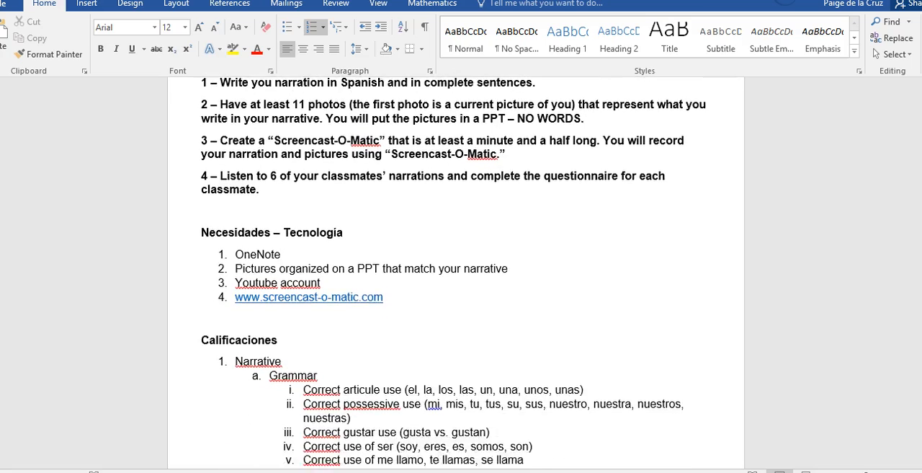
scroll("down", 3)
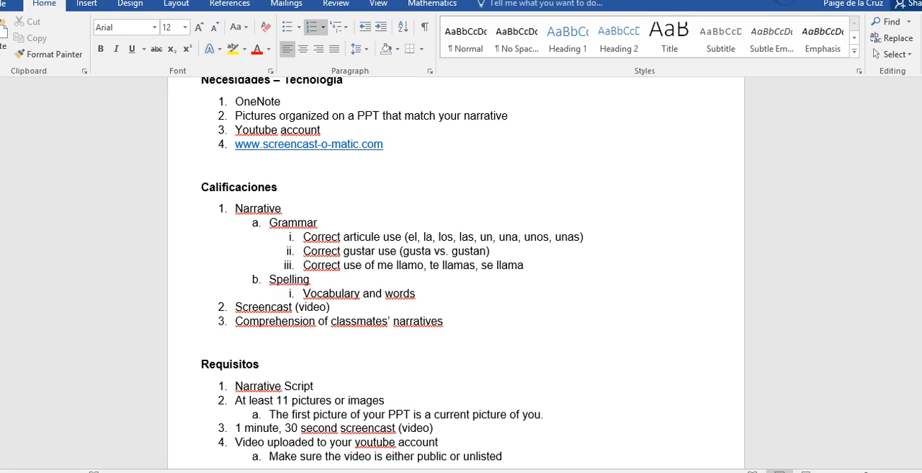
left_click(302, 265)
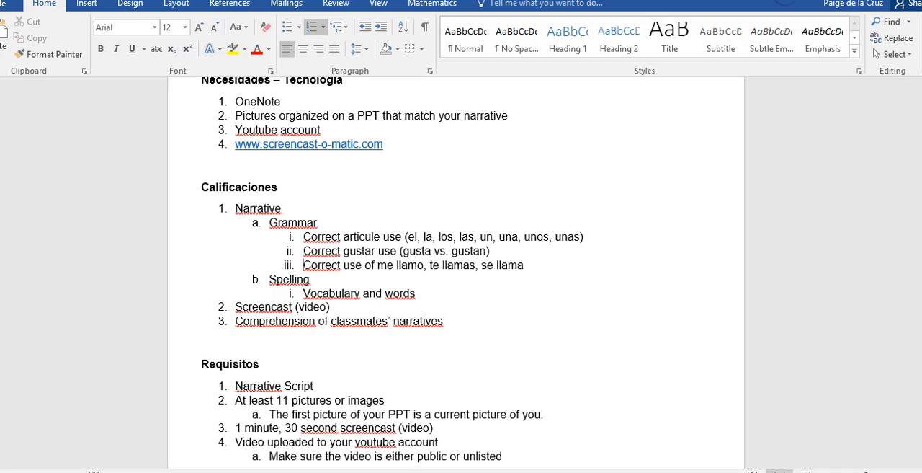
left_click(303, 265)
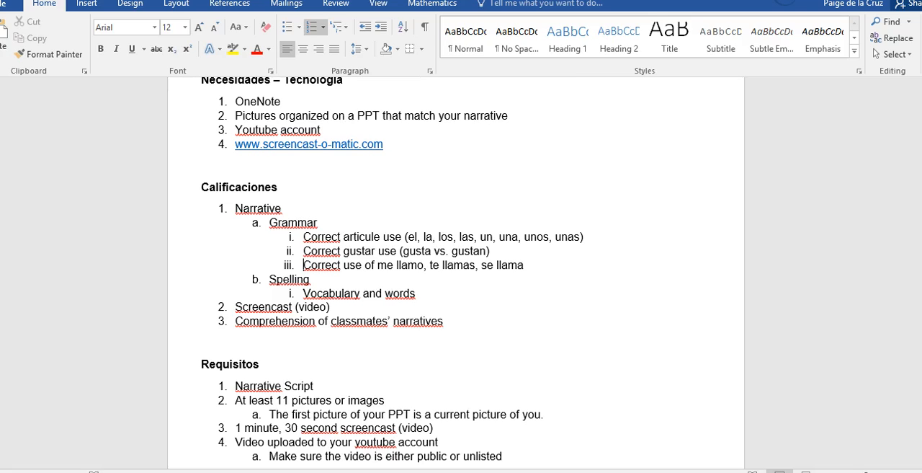
double_click(239, 187)
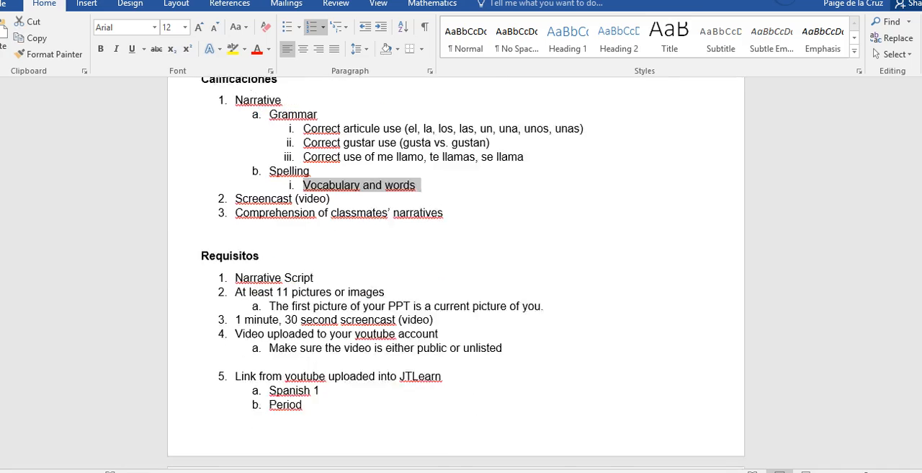
Step: Scroll to the Requisitos list and switch to the OneNote class notebook
scroll("down", 3)
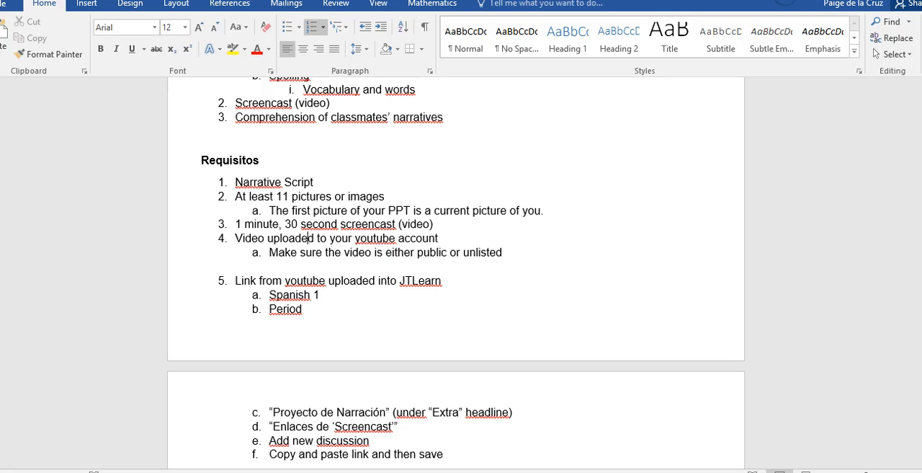
left_click(307, 238)
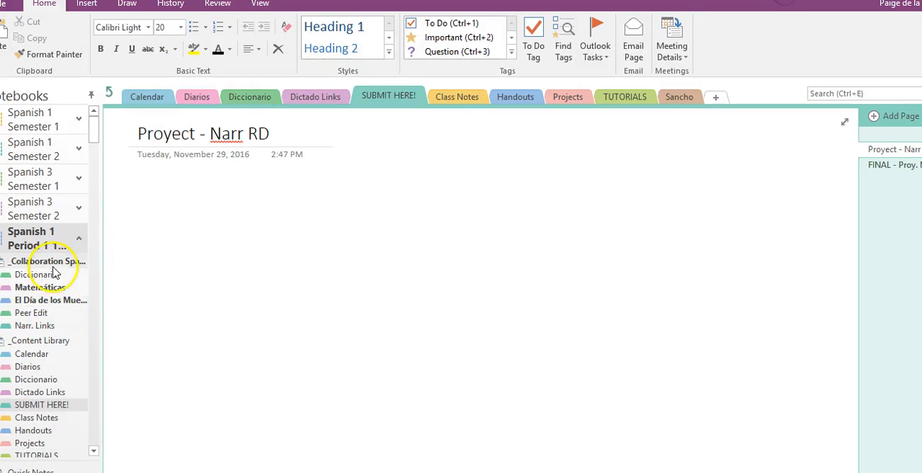
Step: Show the Collaboration Space sections and open the Narr. Links section
left_click(433, 96)
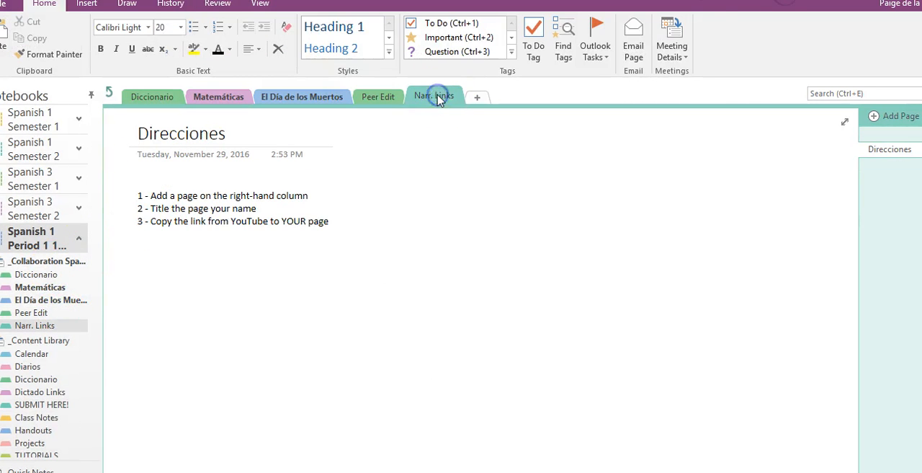
left_click(434, 95)
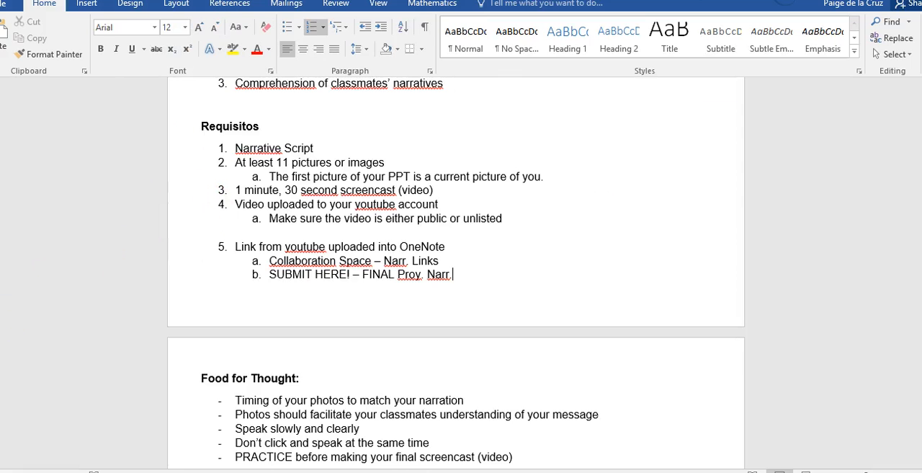
Step: Scroll down to the Food for Thought tips and Brainstorm questions
scroll("down", 3)
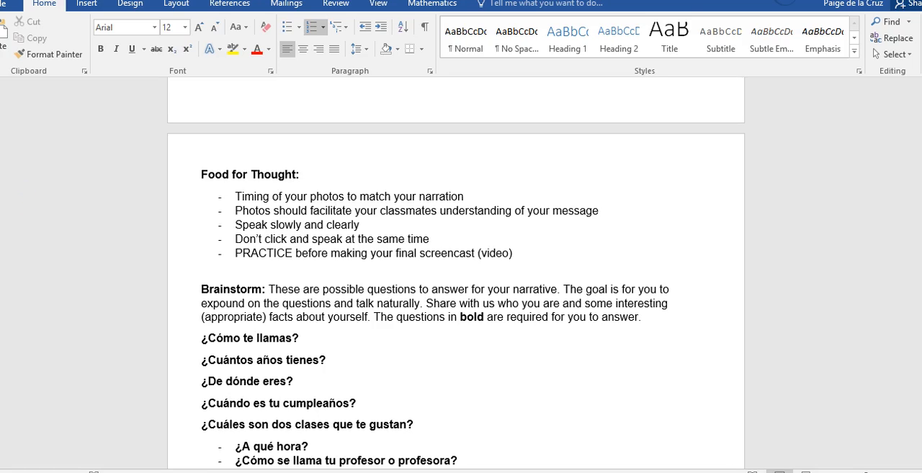
scroll("down", 3)
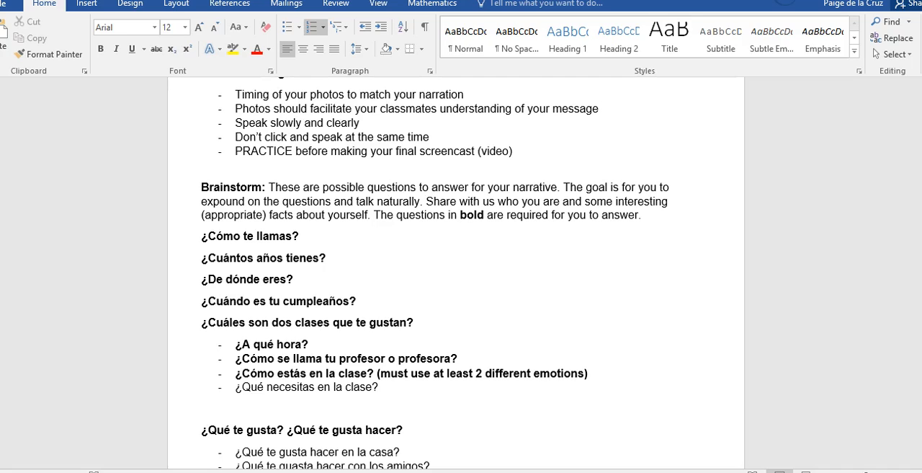
scroll("down", 3)
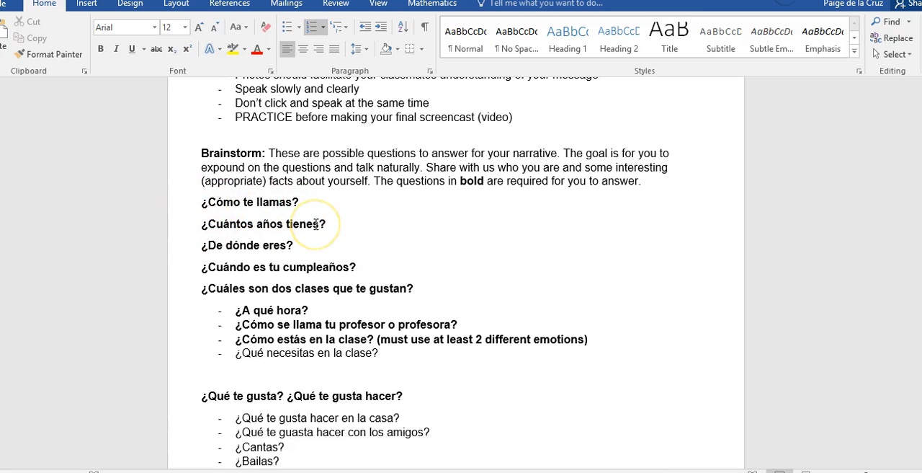
mouse_move(269, 248)
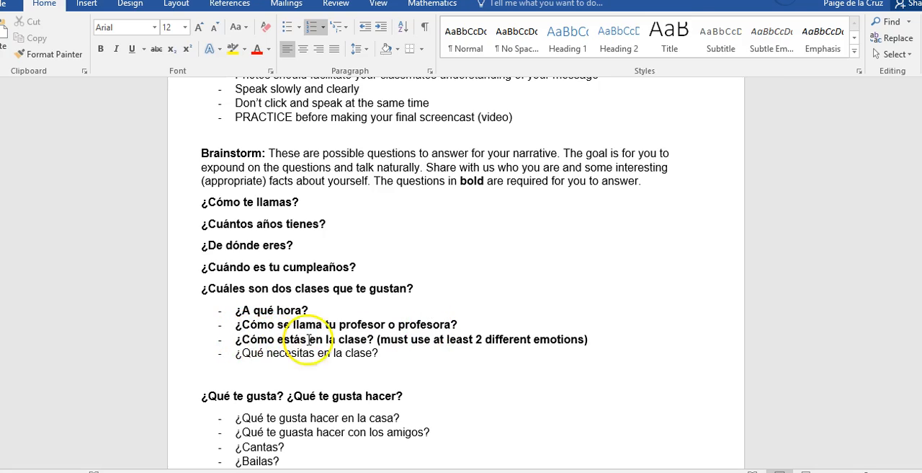
mouse_move(490, 338)
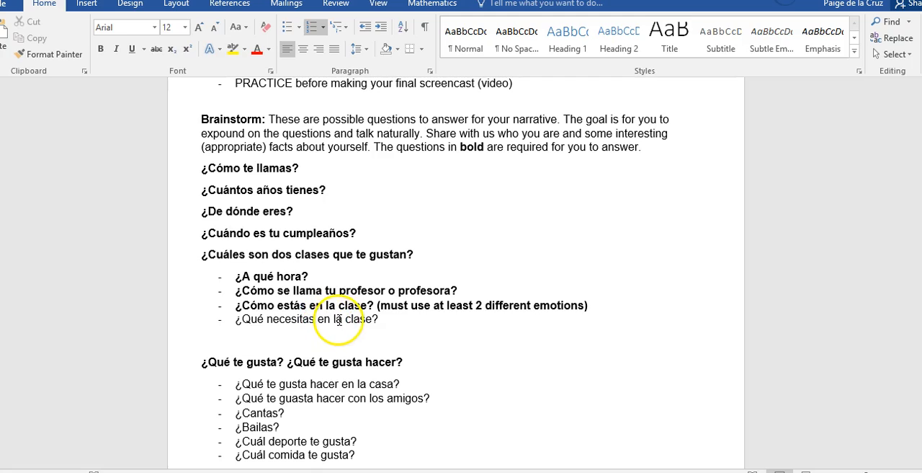
left_click(339, 319)
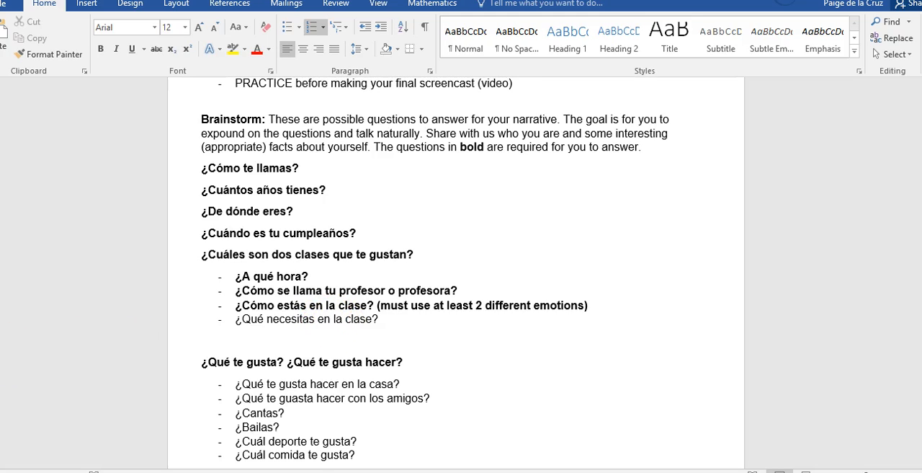
scroll("down", 3)
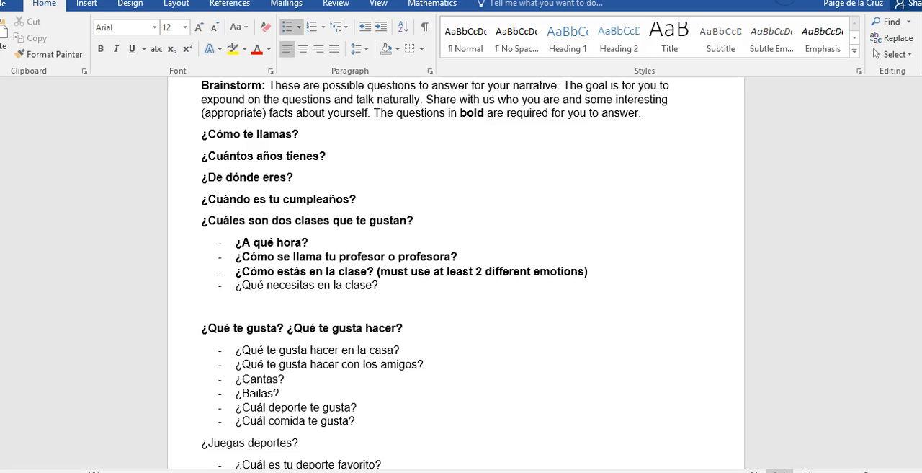
Step: Scroll past the movie questions to the Listening to Classmates heading
scroll("down", 3)
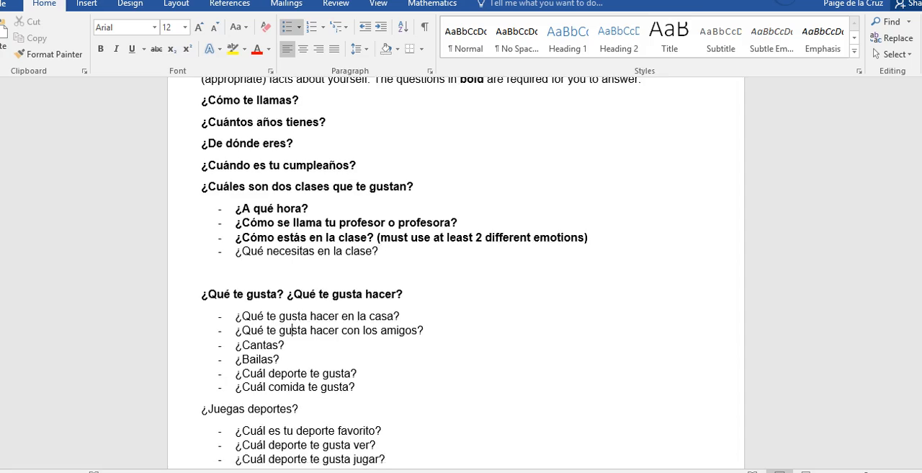
scroll("down", 3)
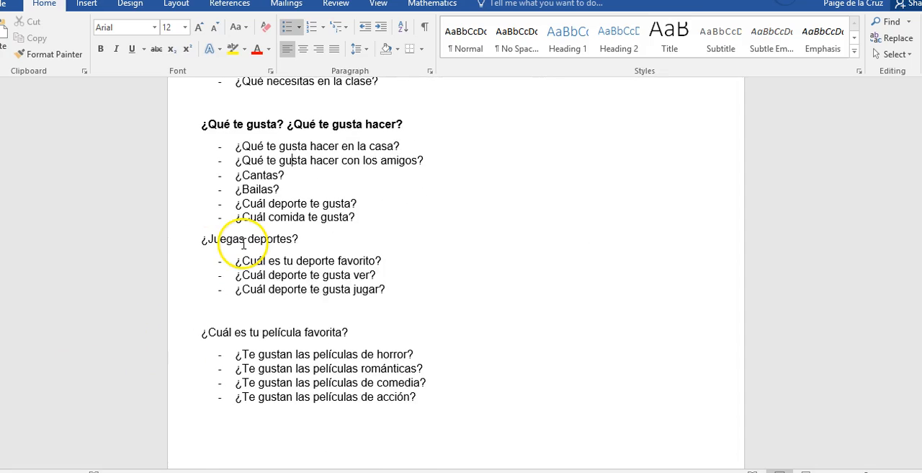
mouse_move(213, 338)
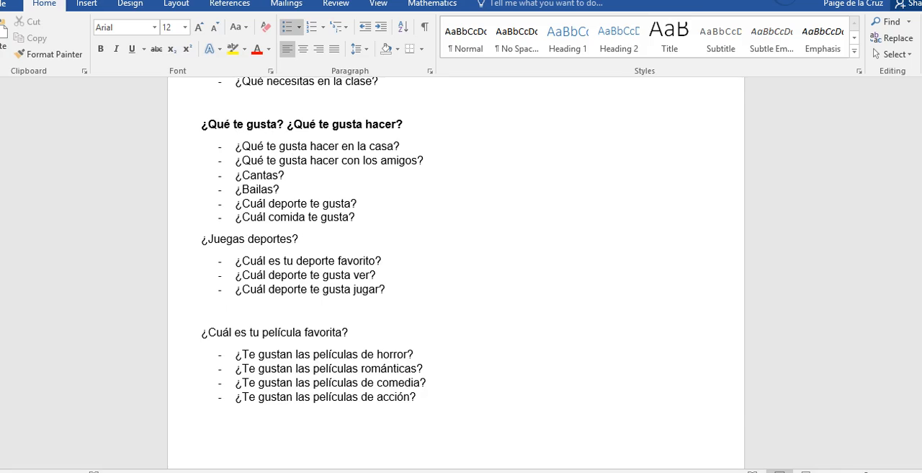
scroll("down", 3)
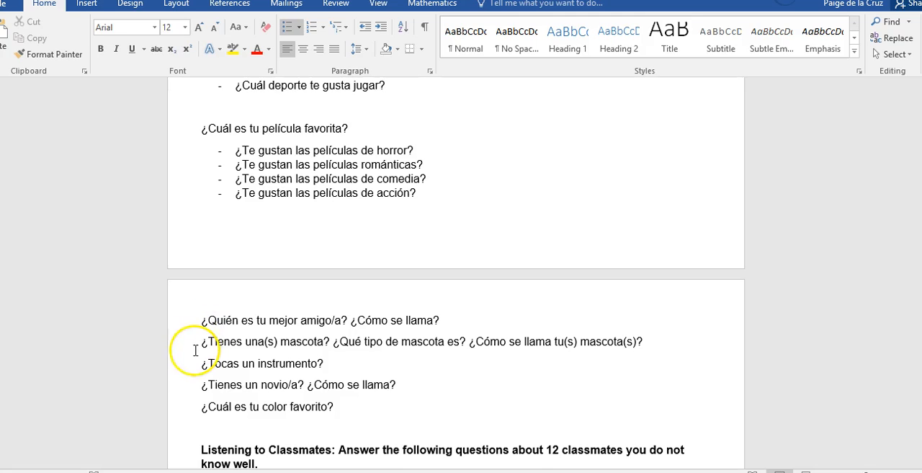
mouse_move(194, 350)
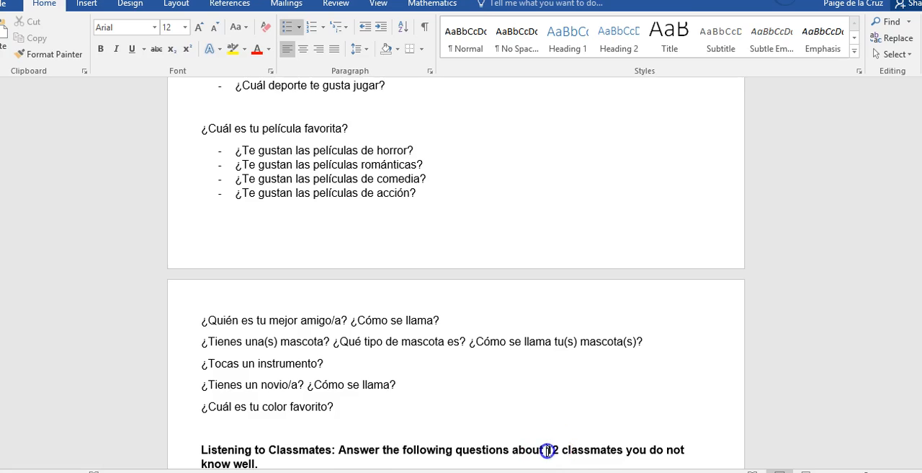
Step: Change 12 classmates to 6, then scroll down to the listening questions and rubric table
type("6")
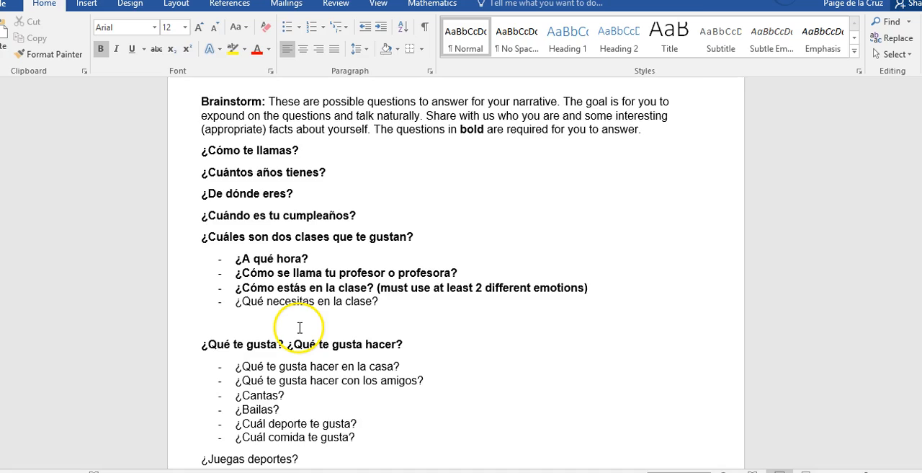
scroll("down", 3)
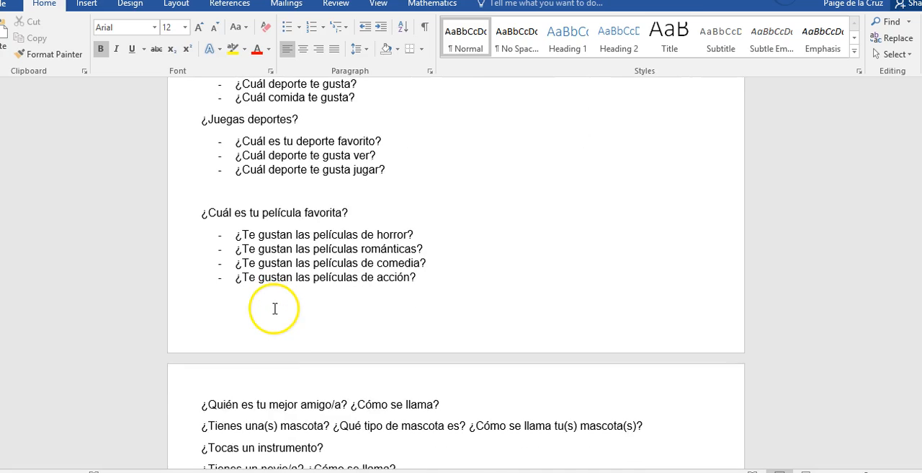
scroll("down", 3)
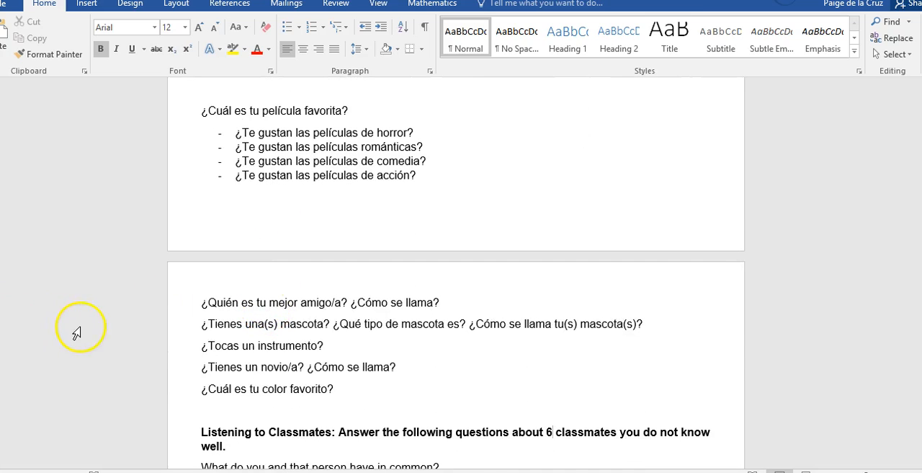
scroll("down", 3)
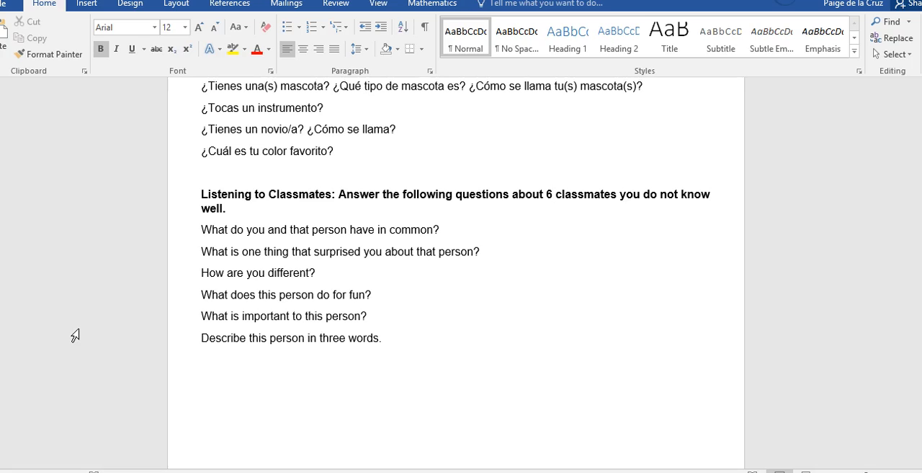
left_click(552, 194)
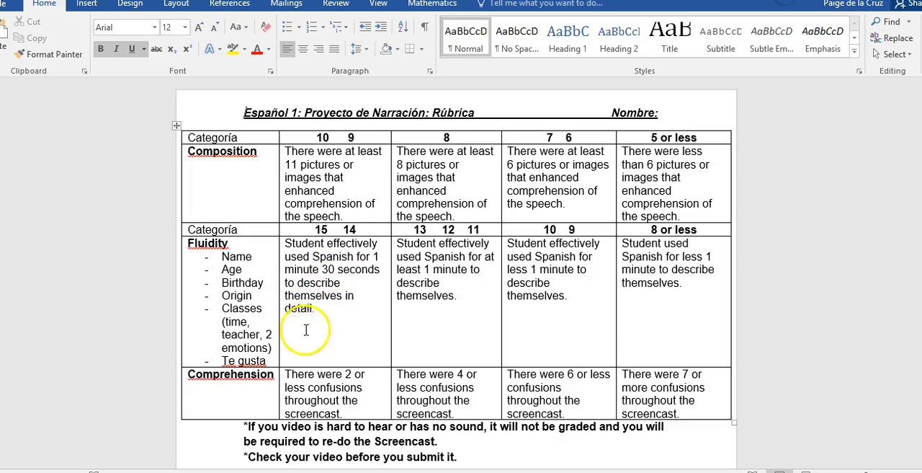
mouse_move(331, 339)
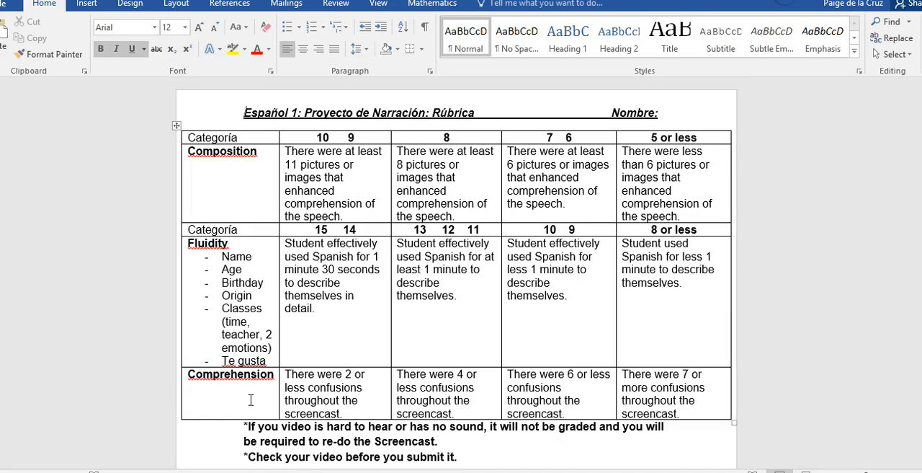
scroll("down", 3)
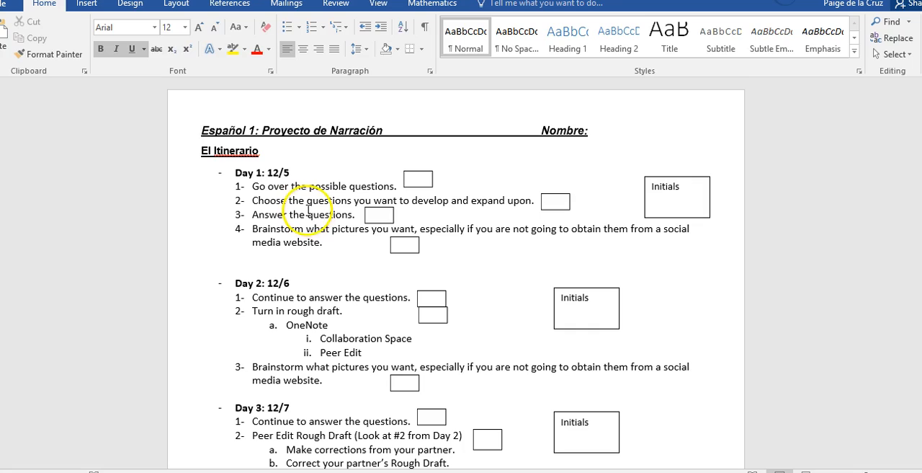
mouse_move(86, 129)
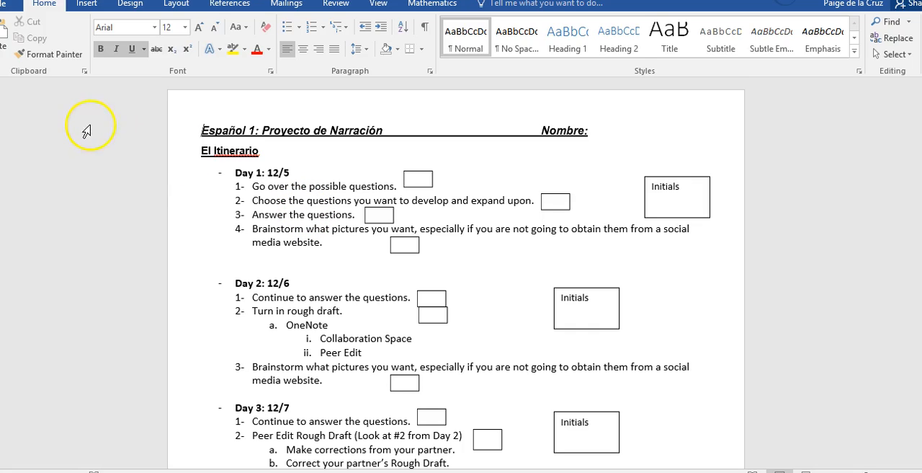